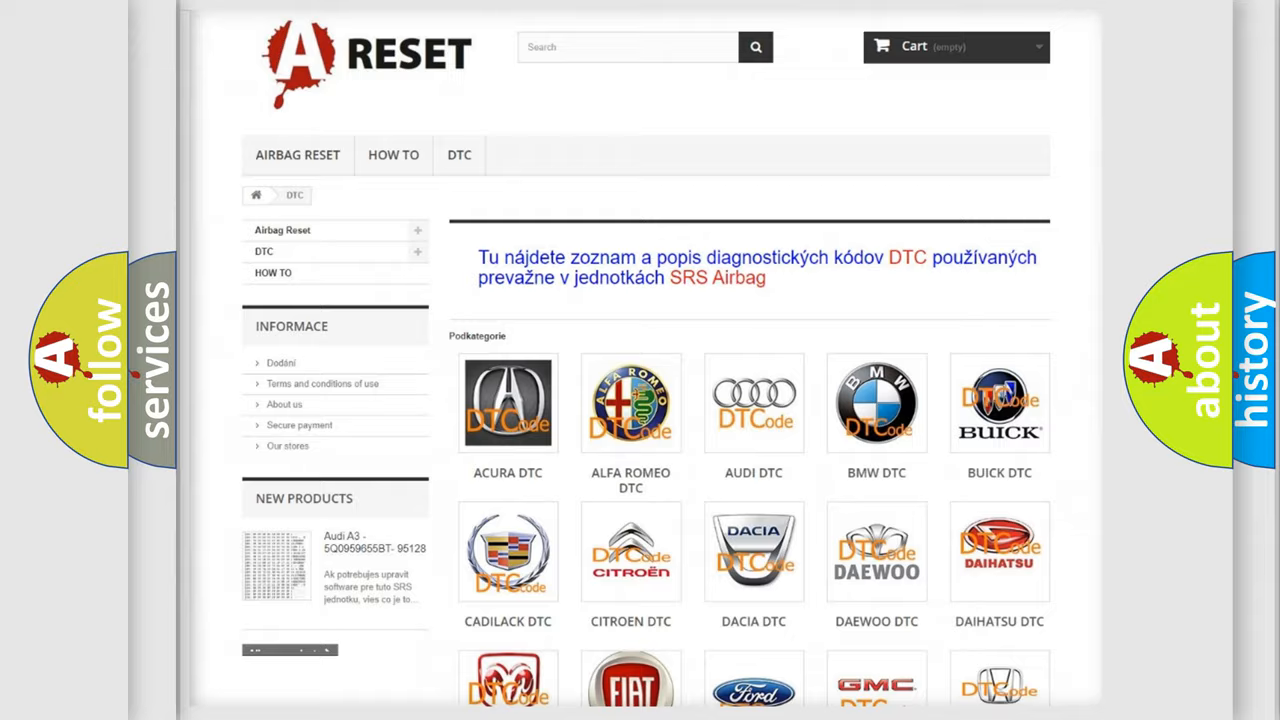
- Browse down and back up through the Lexus B-code subcategory list
scroll("down", 3)
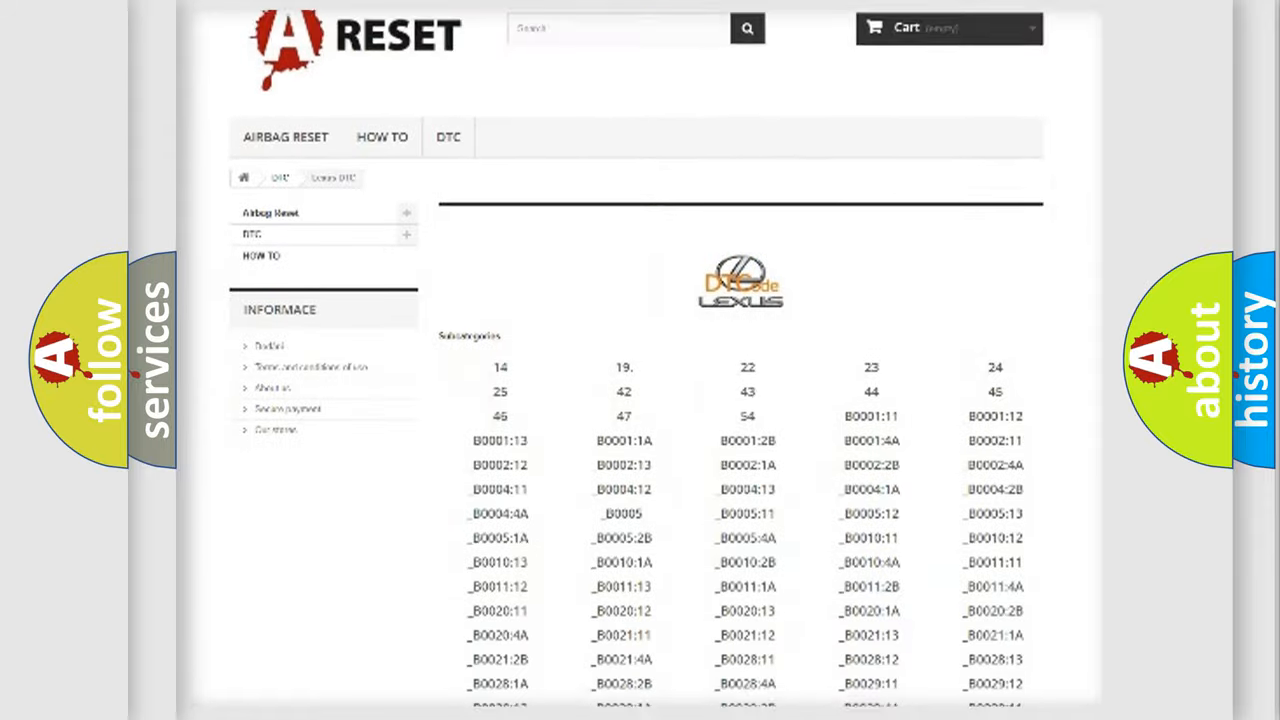
scroll("down", 3)
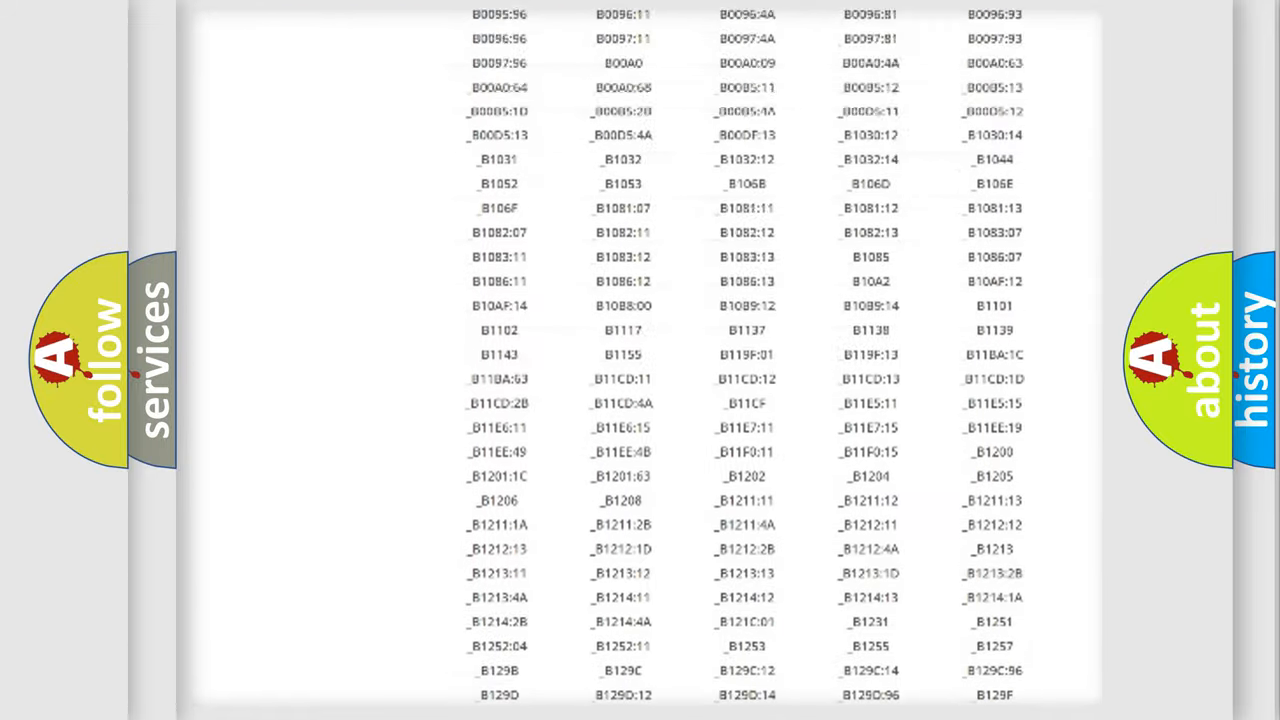
scroll("up", 3)
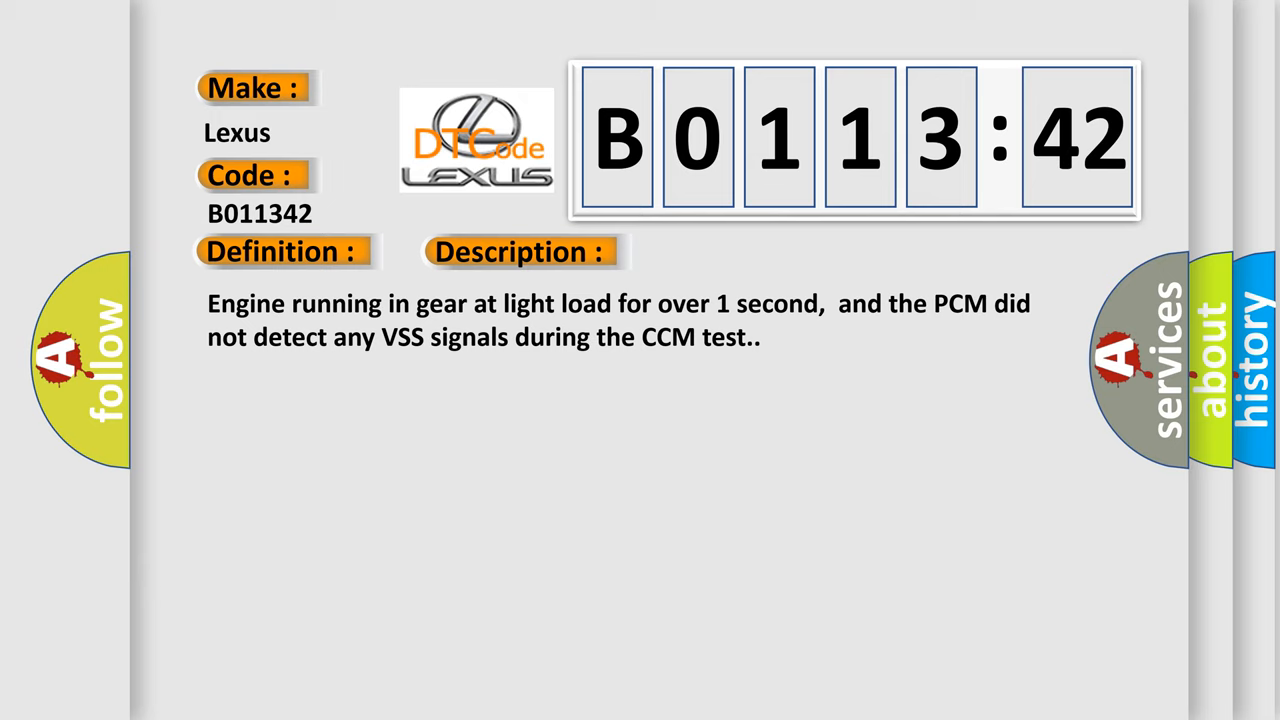
- Advance the slideshow from the B011342 description to its causes: VSS circuit faults, PCM and memory failure
left_click(732, 252)
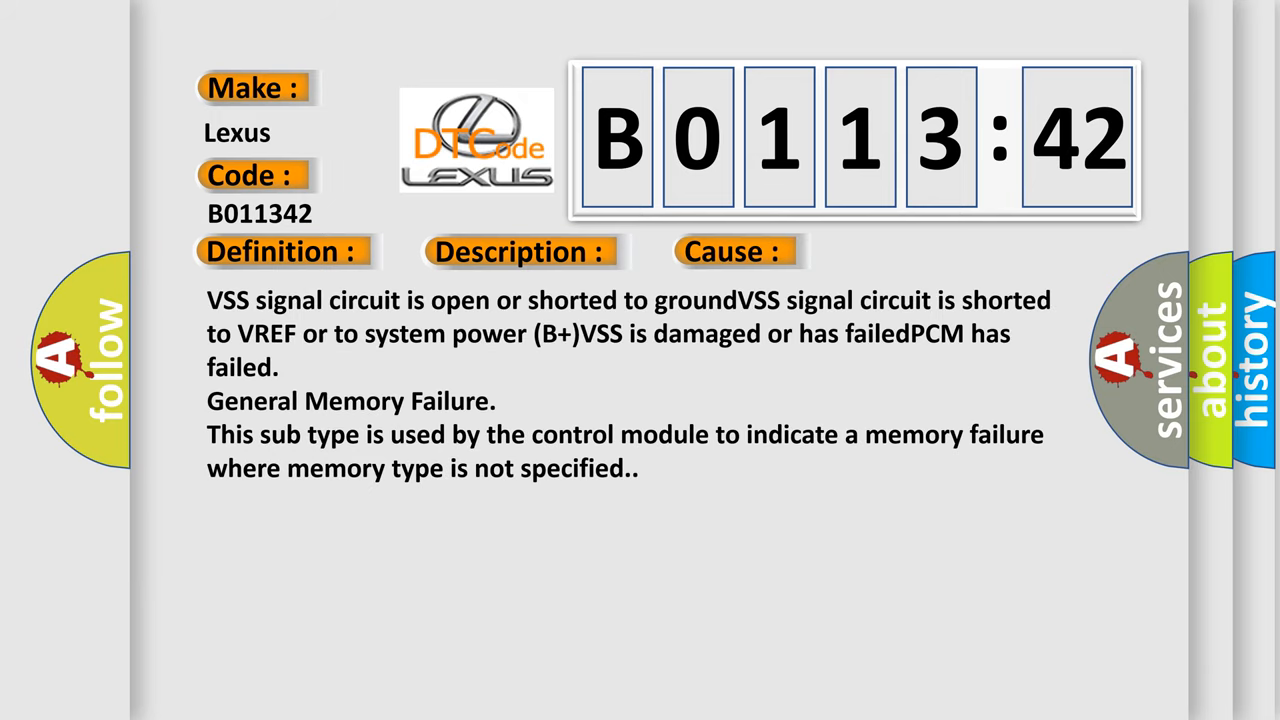